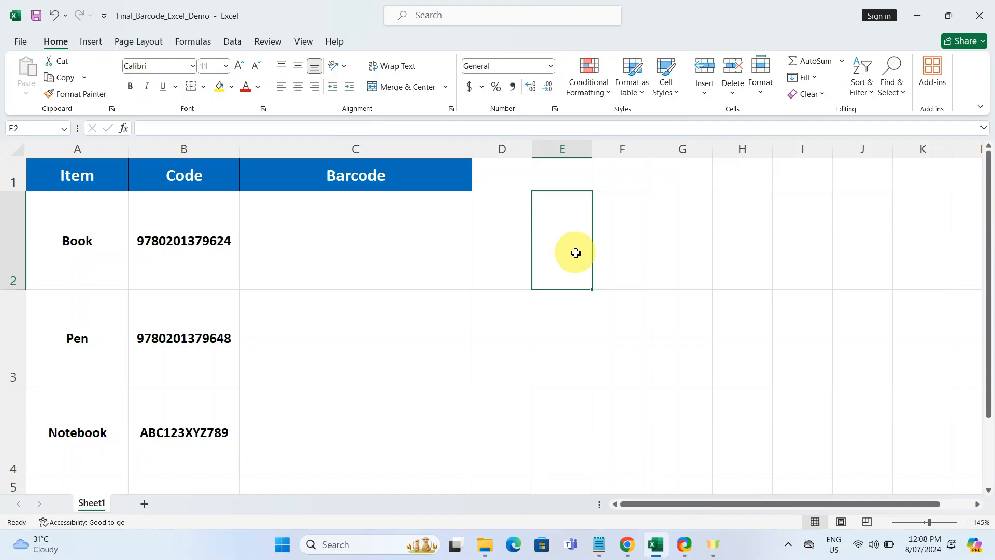
mouse_move(205, 165)
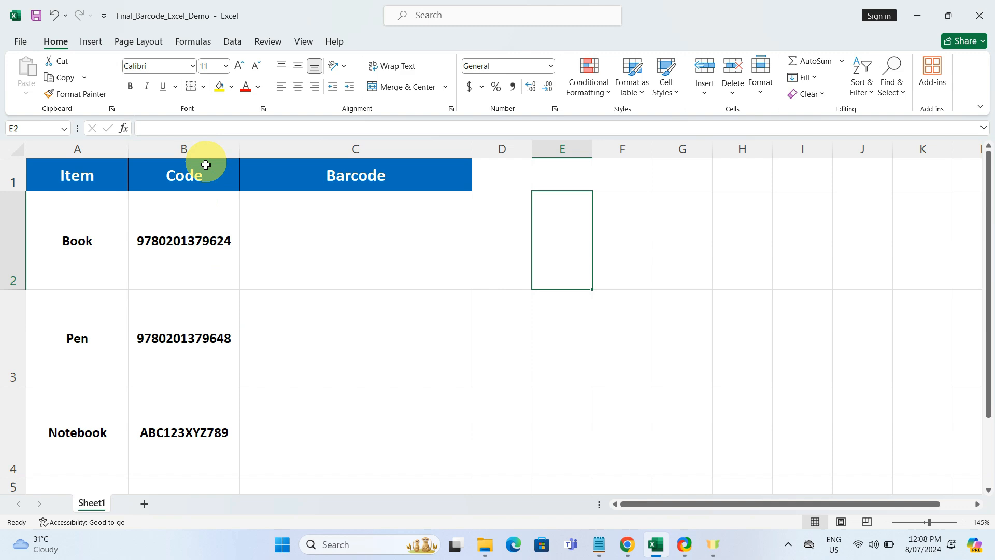
mouse_move(327, 378)
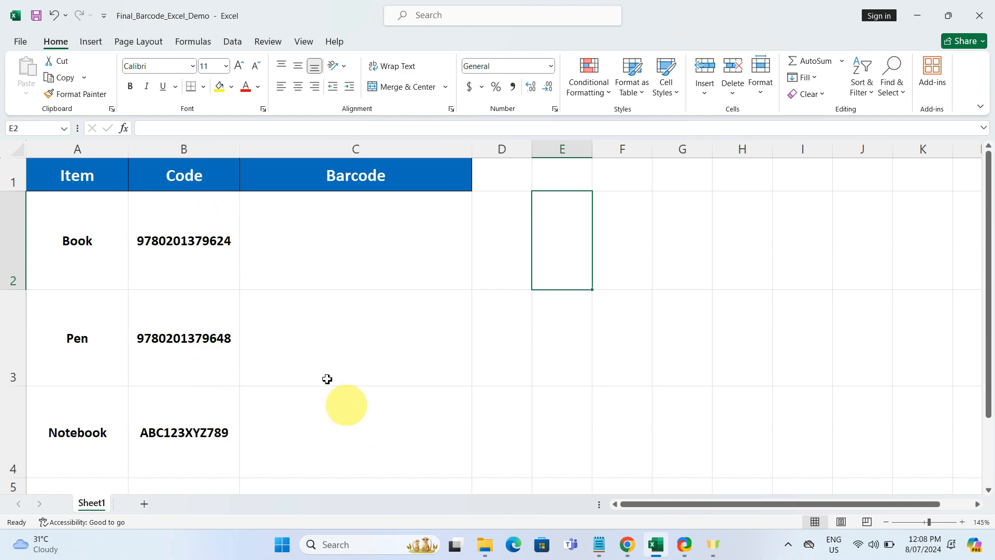
mouse_move(223, 372)
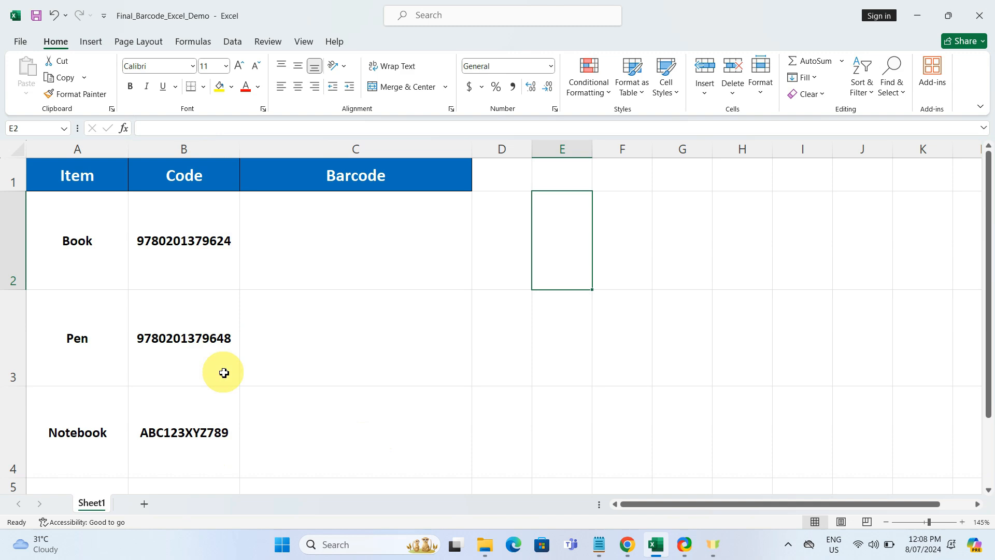
mouse_move(222, 449)
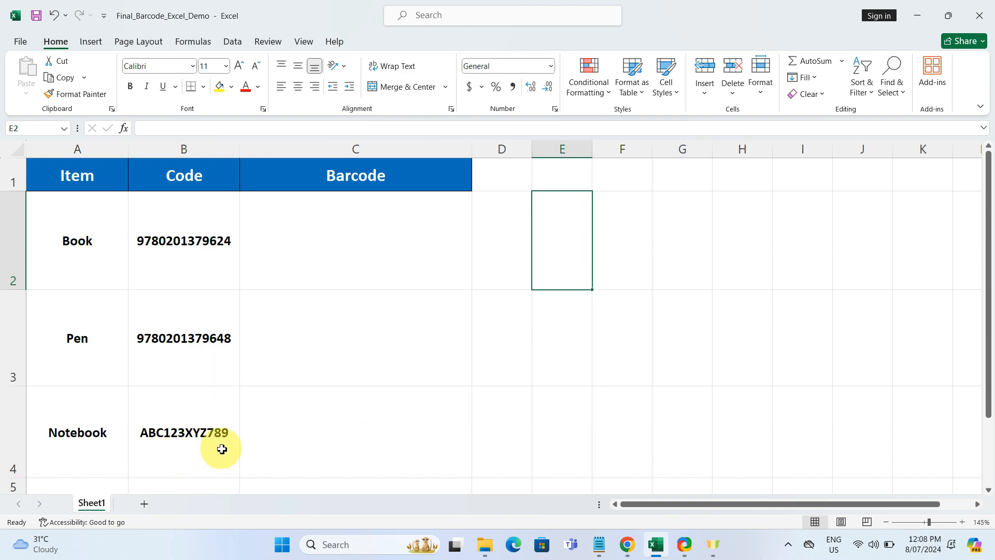
mouse_move(296, 454)
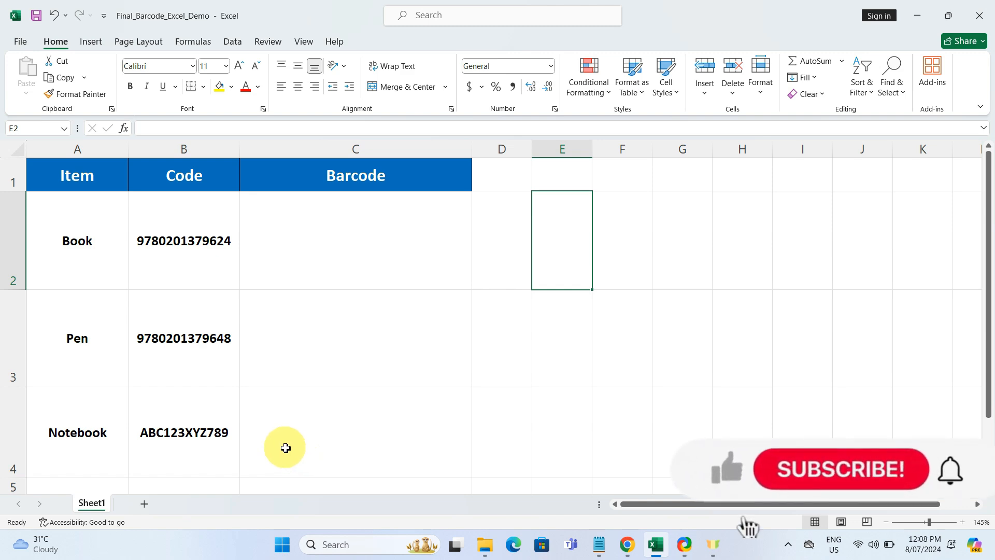
mouse_move(183, 148)
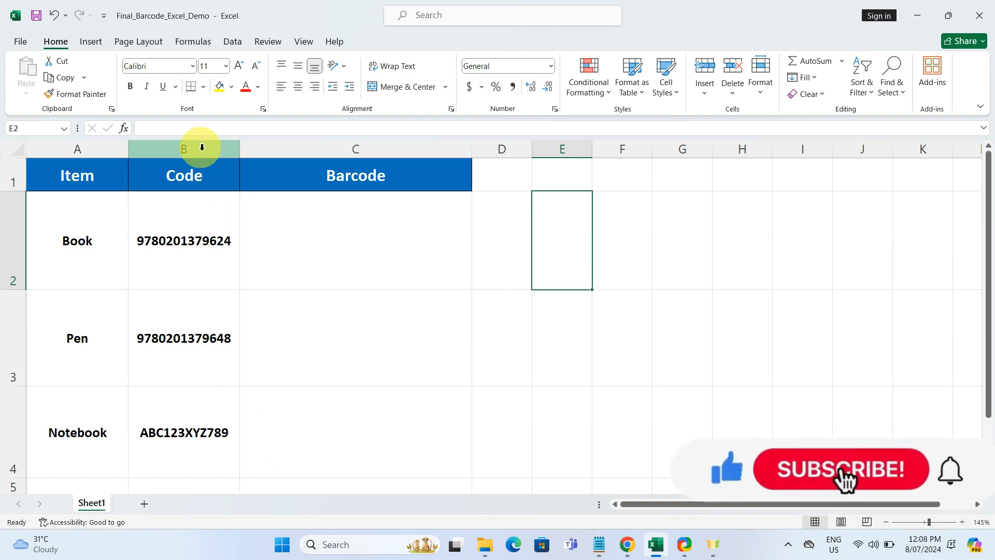
- Select column B and set its number format to Text via More Number Formats
click(184, 148)
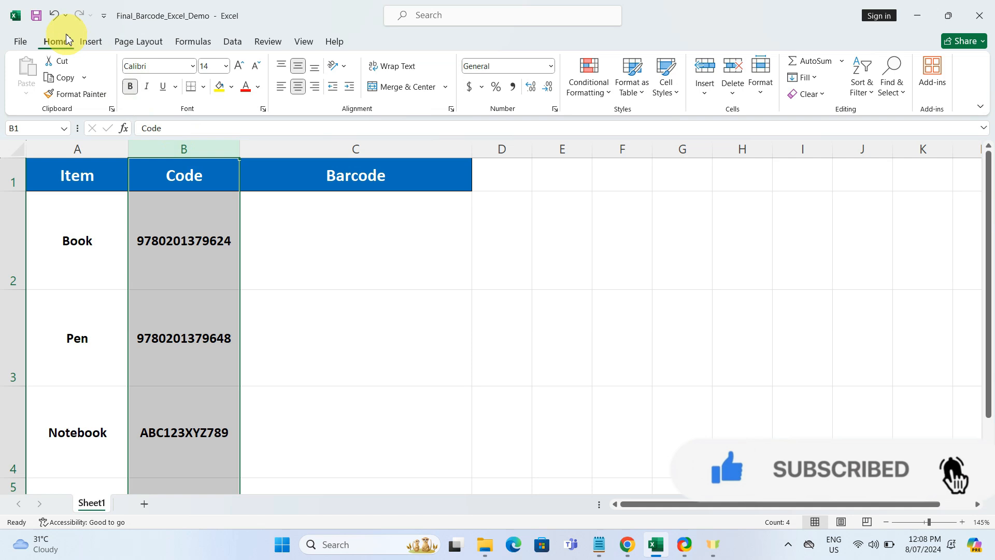
mouse_move(494, 111)
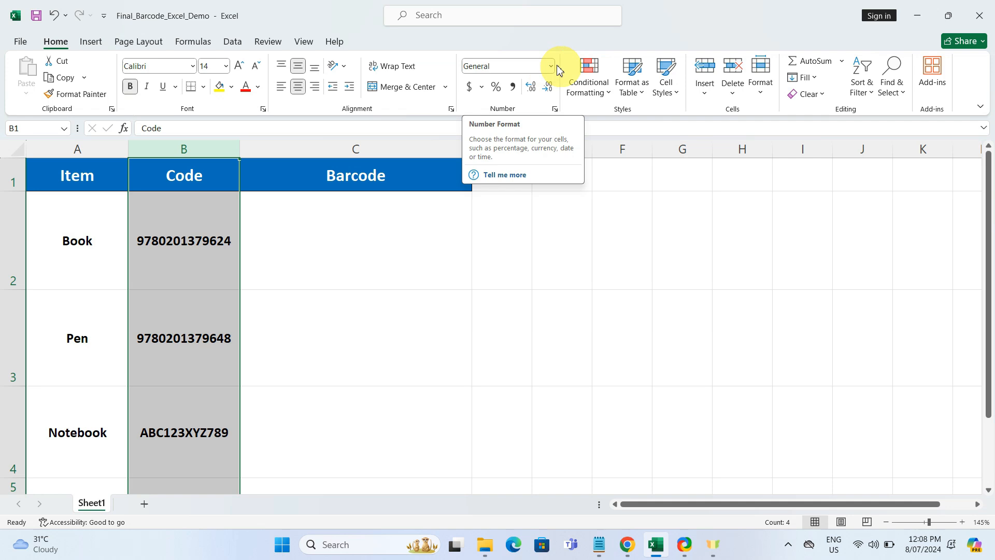
click(549, 66)
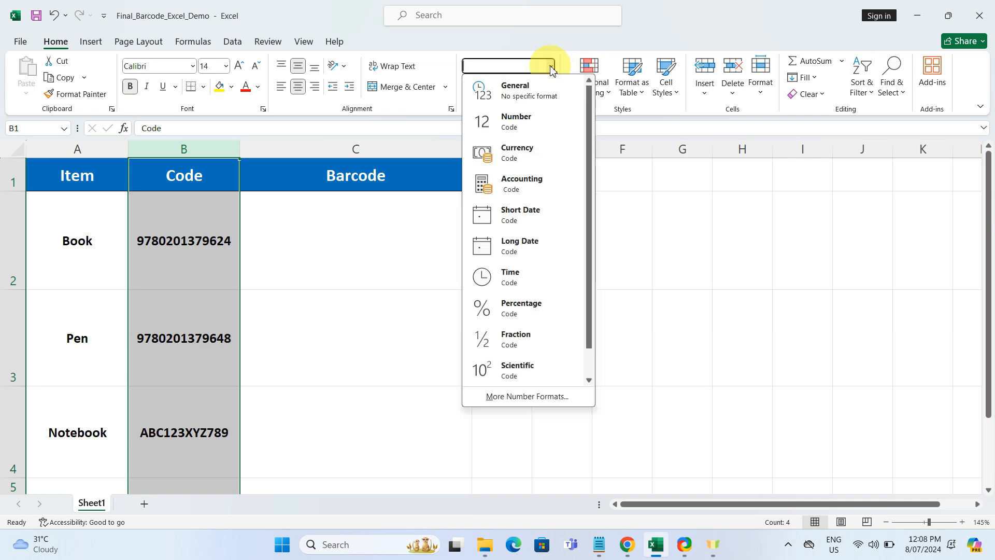
click(526, 396)
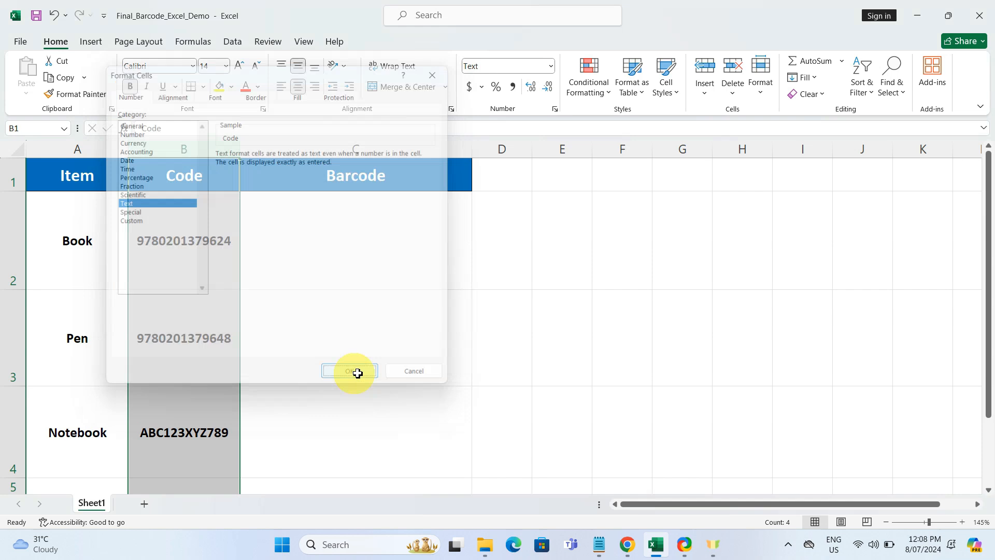
click(350, 371)
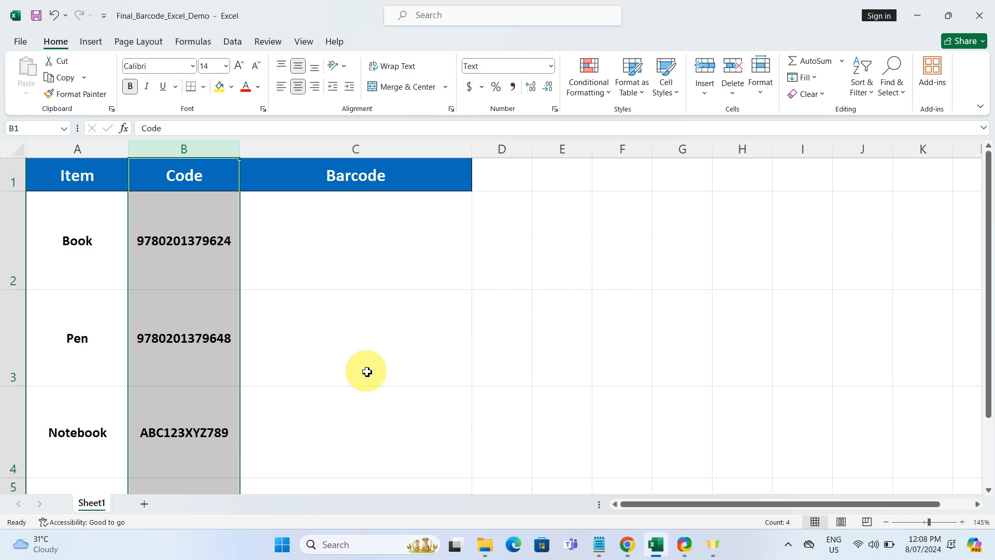
mouse_move(366, 361)
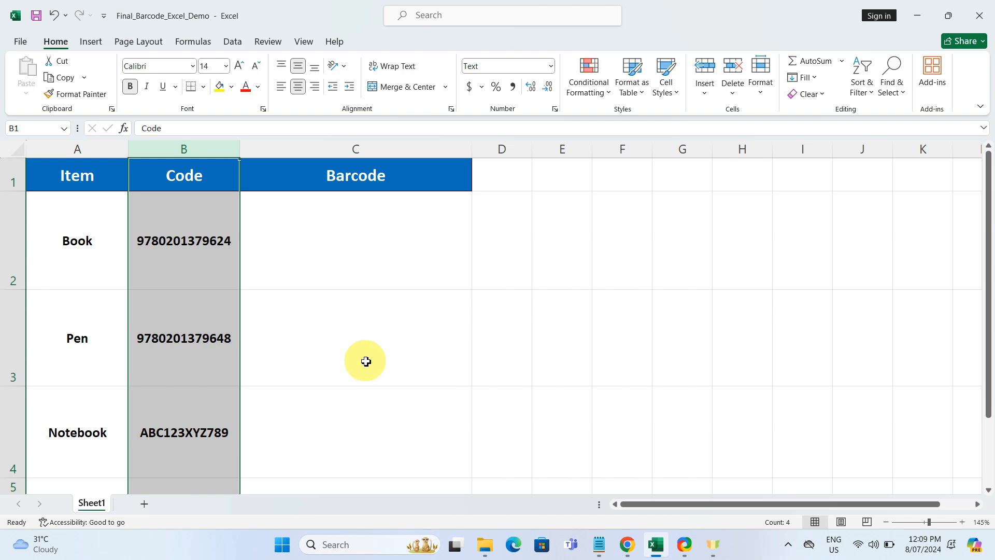
- Enter the formula ="("&B2&")" in C2 so the Book code shows in parentheses
click(355, 241)
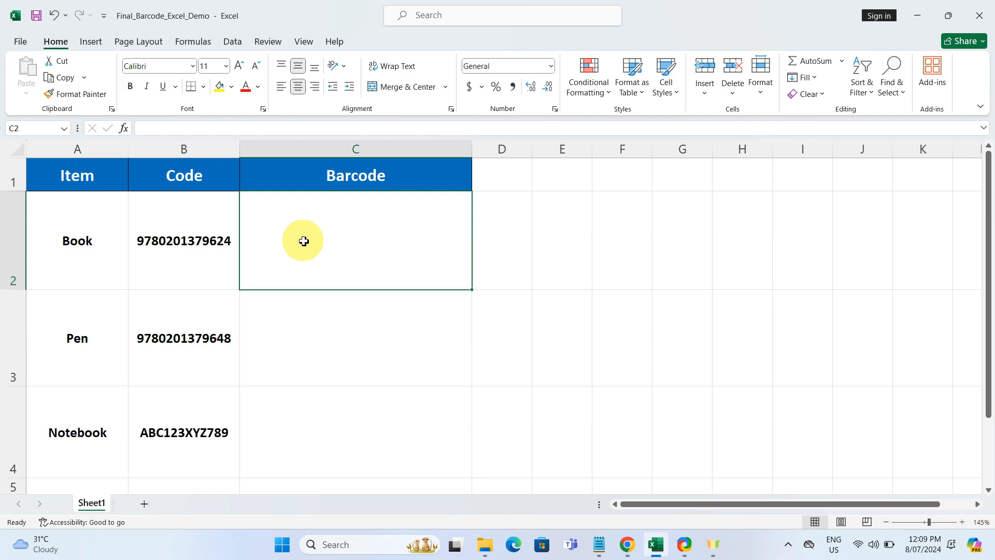
double_click(356, 241)
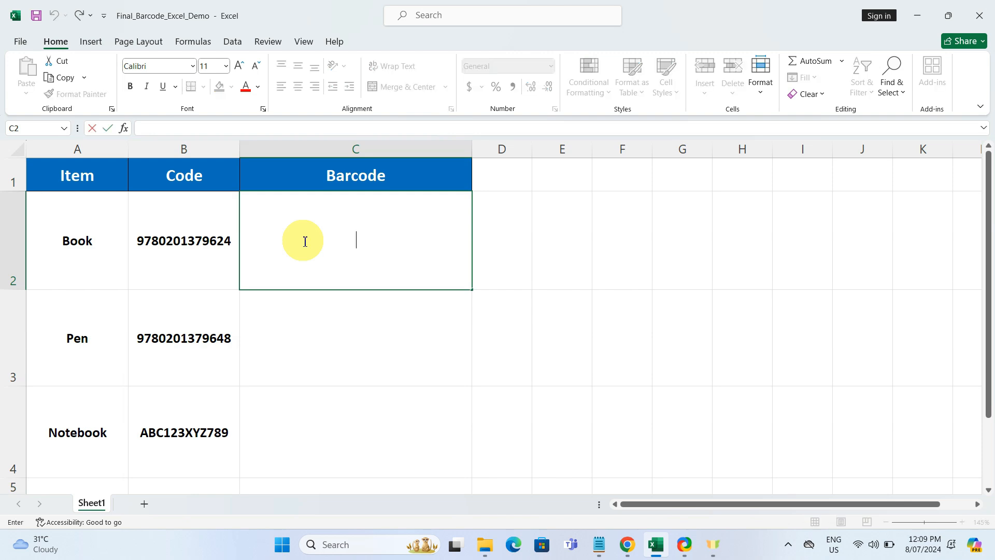
text(=")
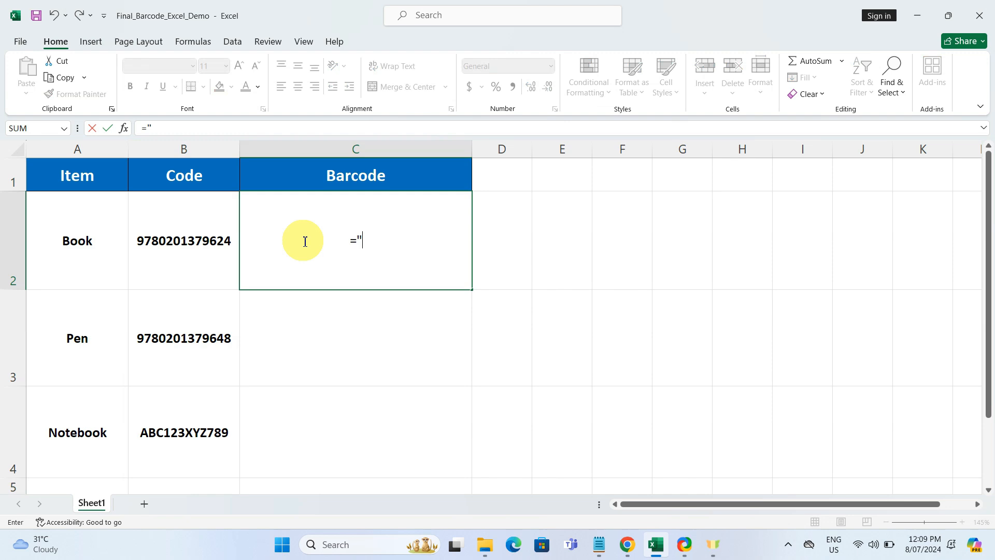
text(()
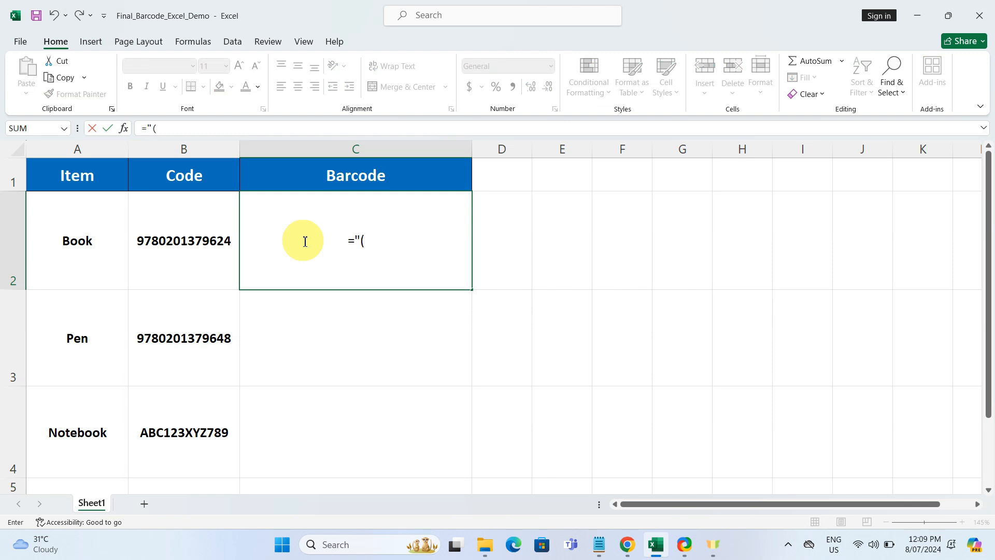
text(")
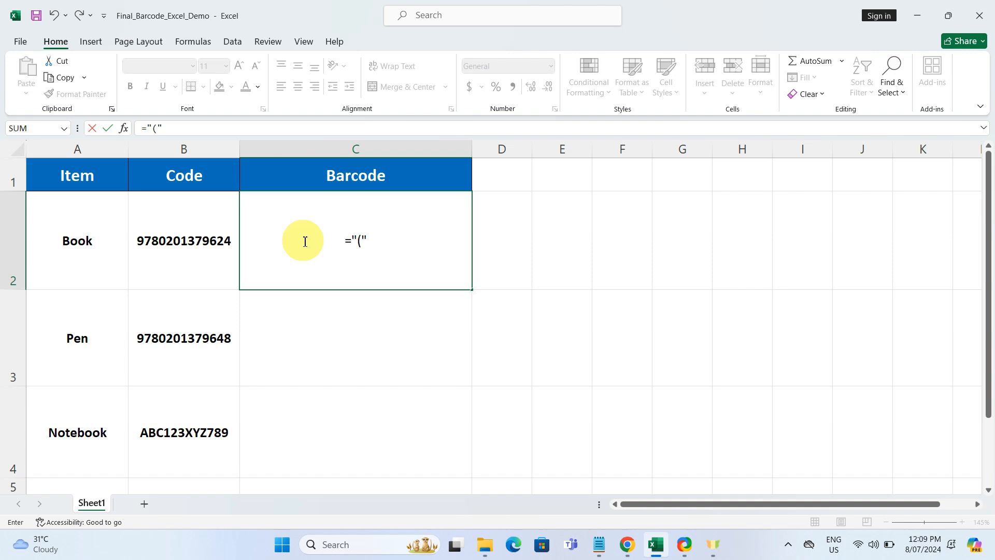
text(&)
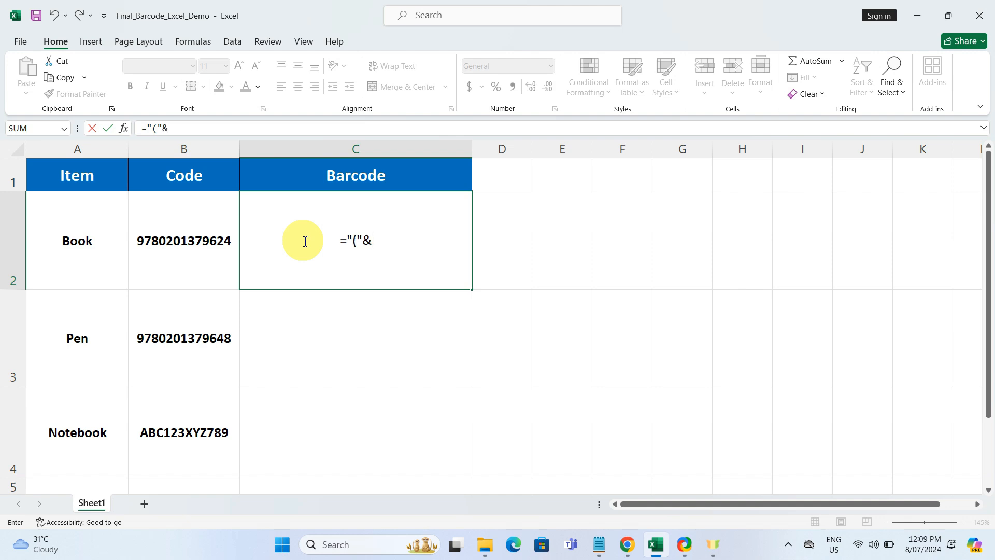
click(184, 240)
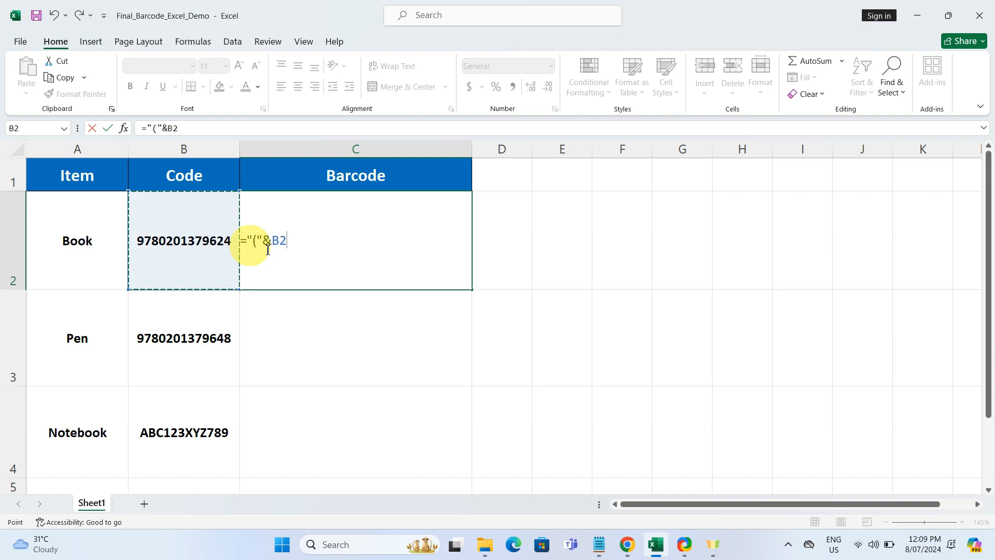
mouse_move(317, 244)
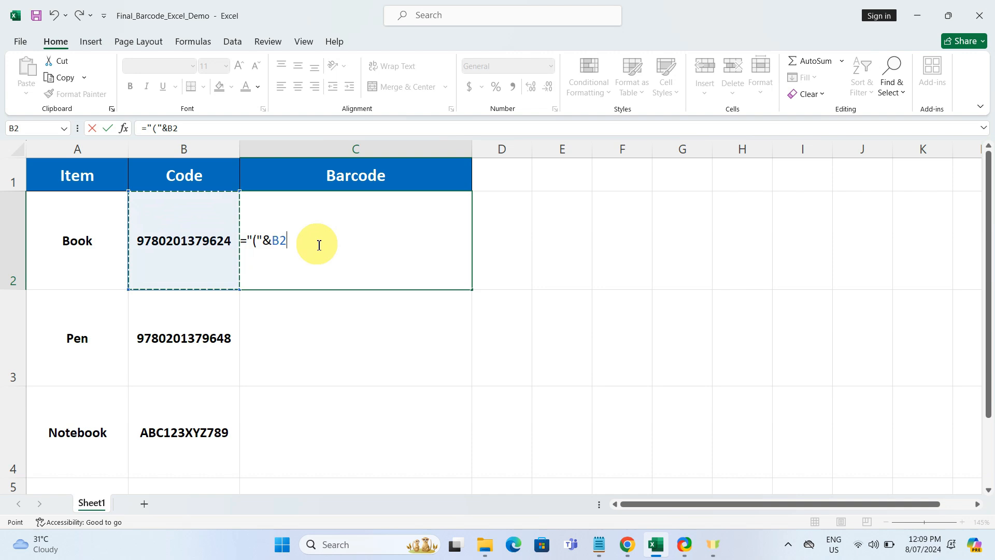
text(&)
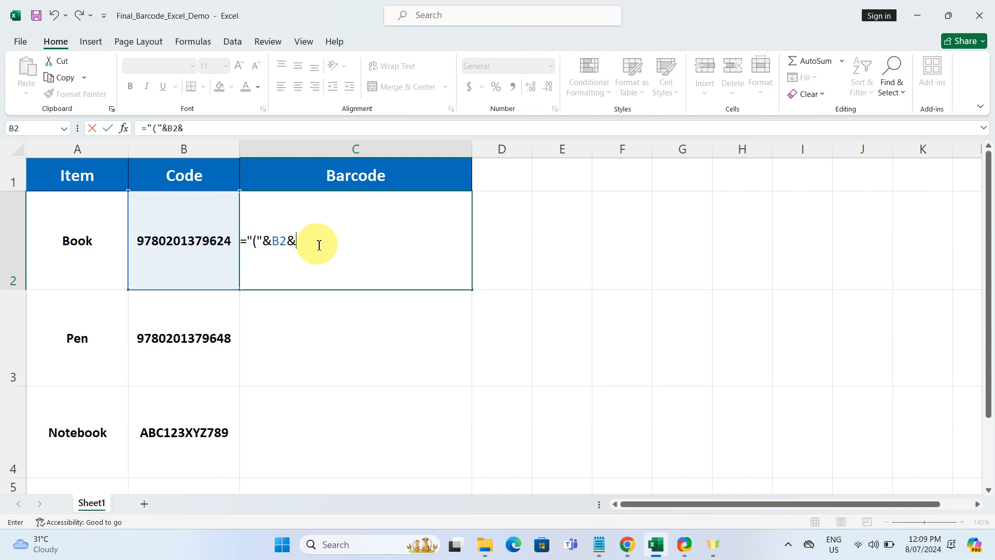
text("))
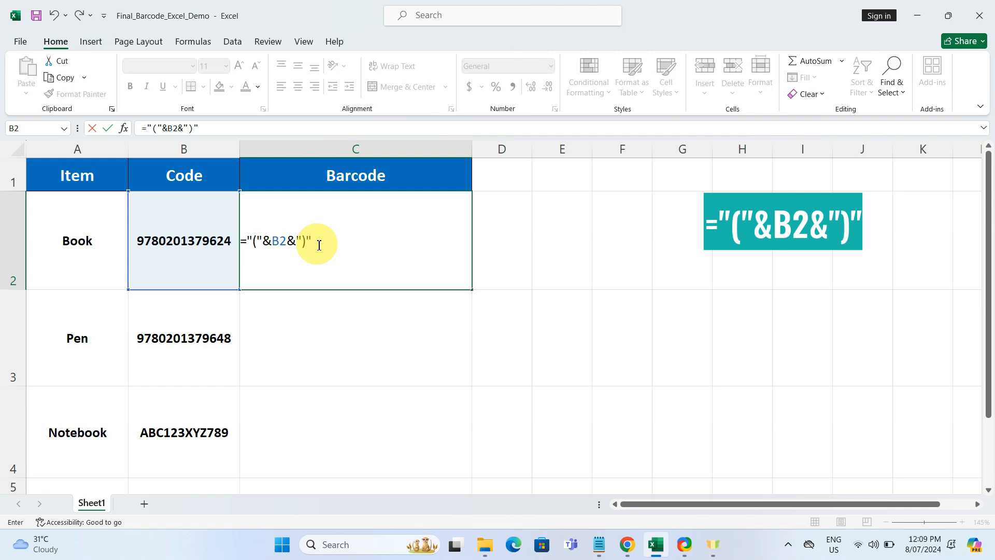
key(enter)
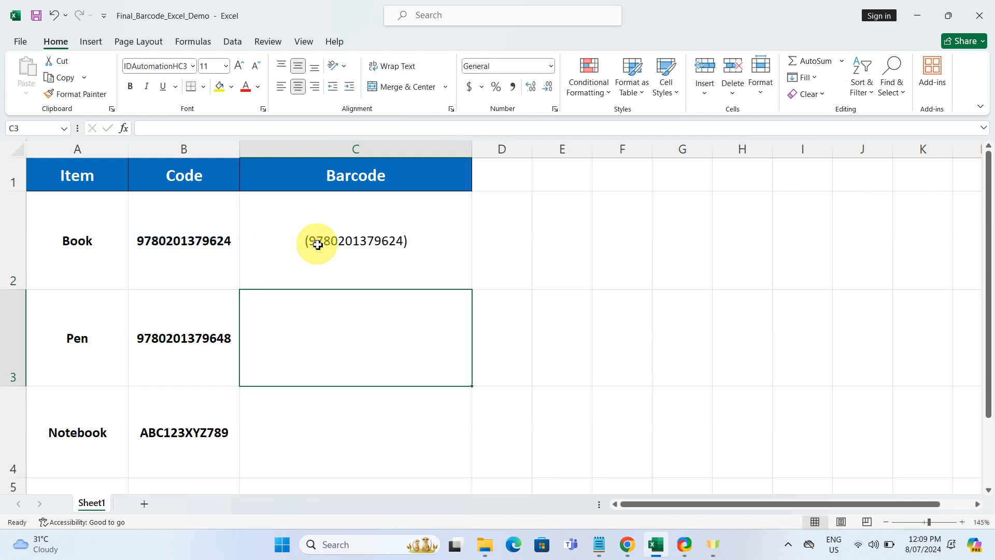
mouse_move(445, 259)
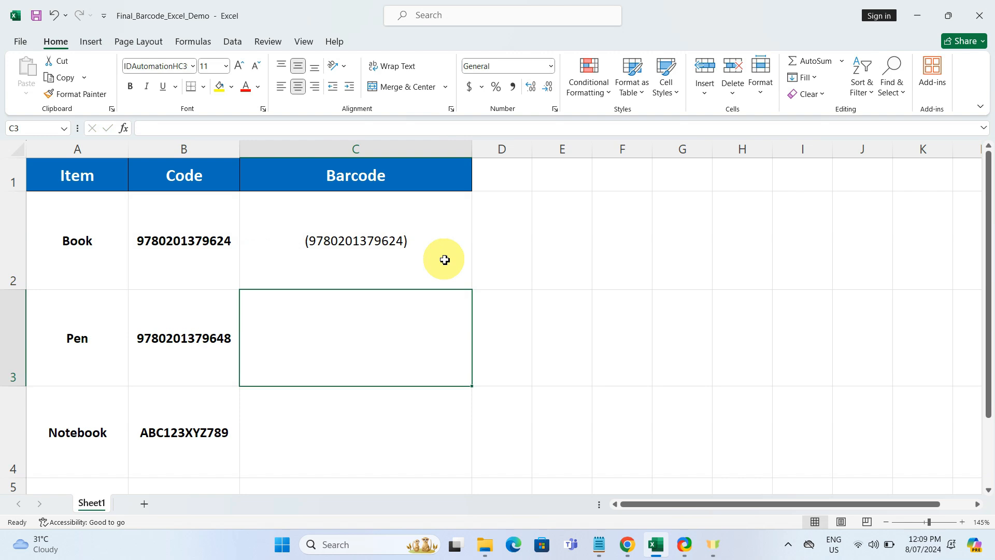
- Fill the parentheses formula from C2 down to C4 and reselect the three bracketed codes
click(356, 240)
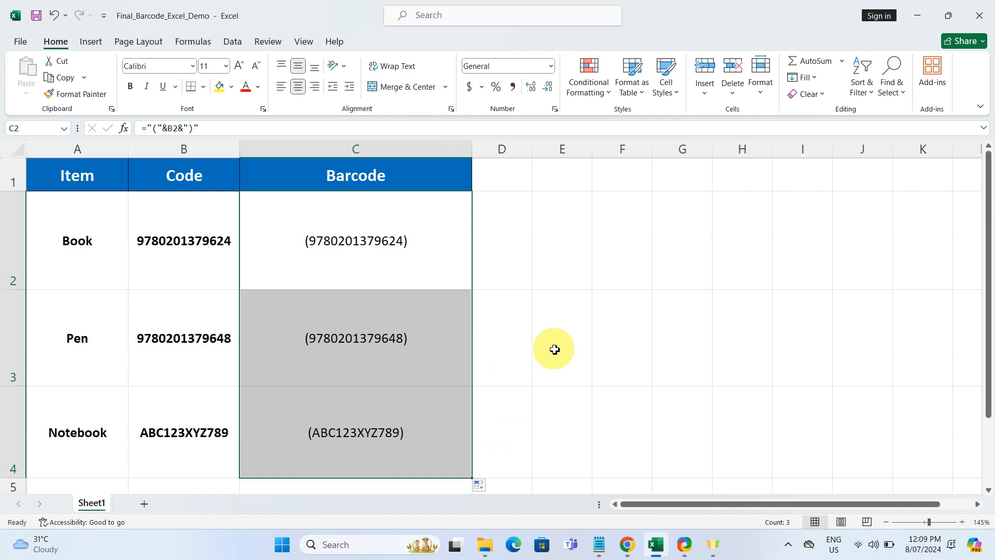
click(561, 337)
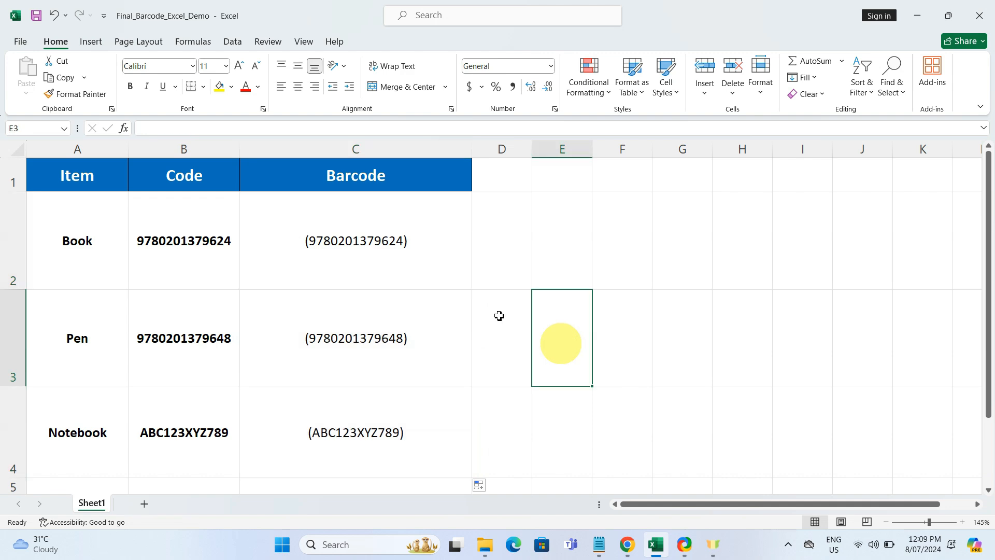
click(355, 240)
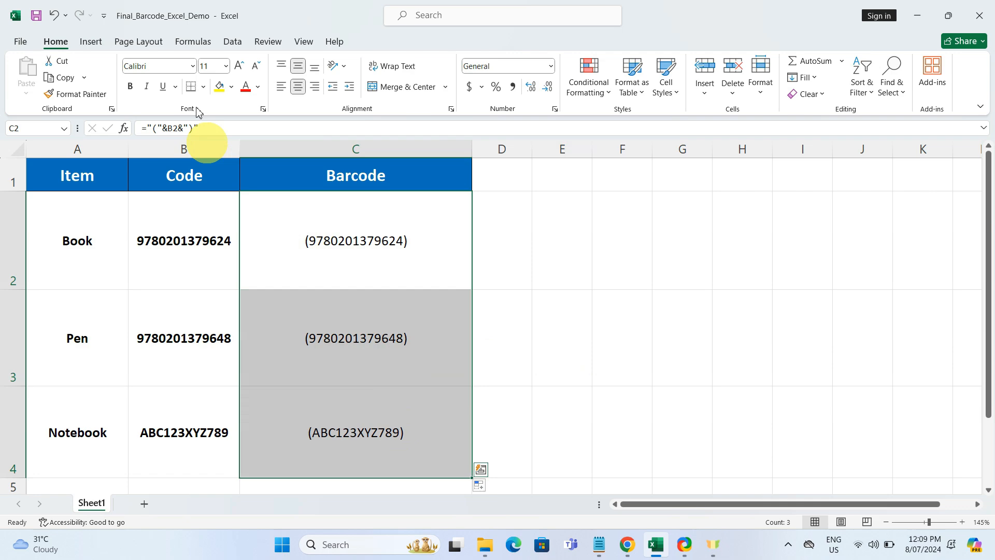
- Apply the IDAutomationHC39M Free Version font to C2:C4 so the codes render as barcodes
click(157, 65)
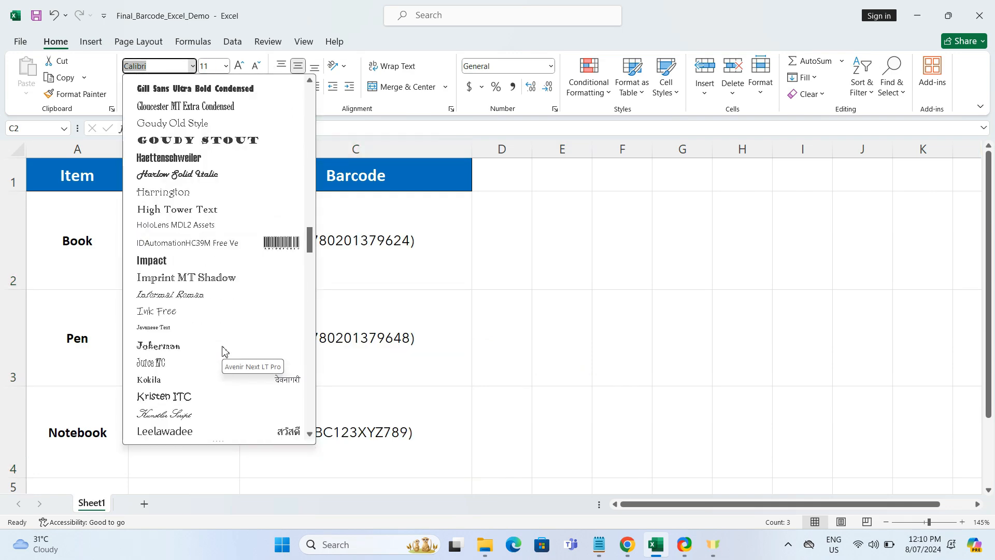
click(186, 243)
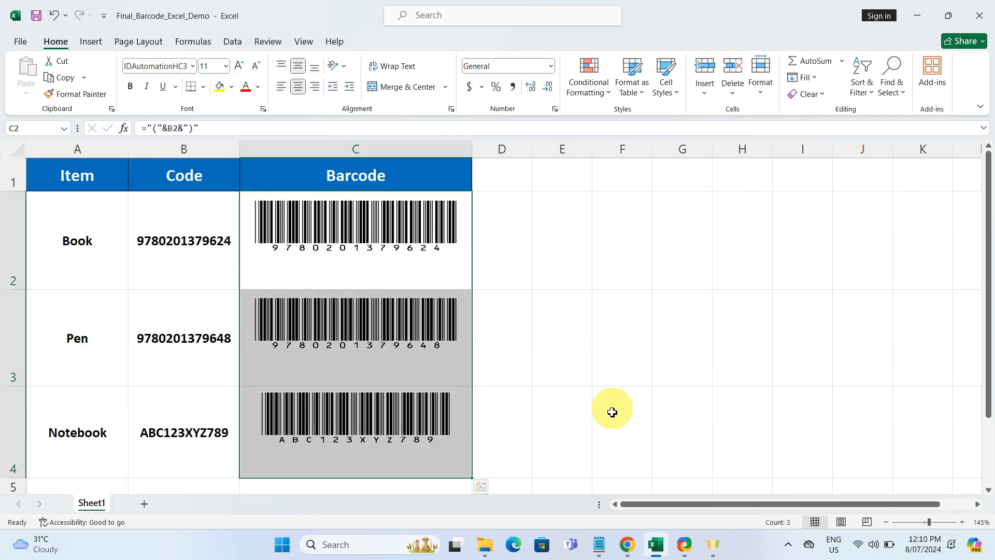
click(621, 432)
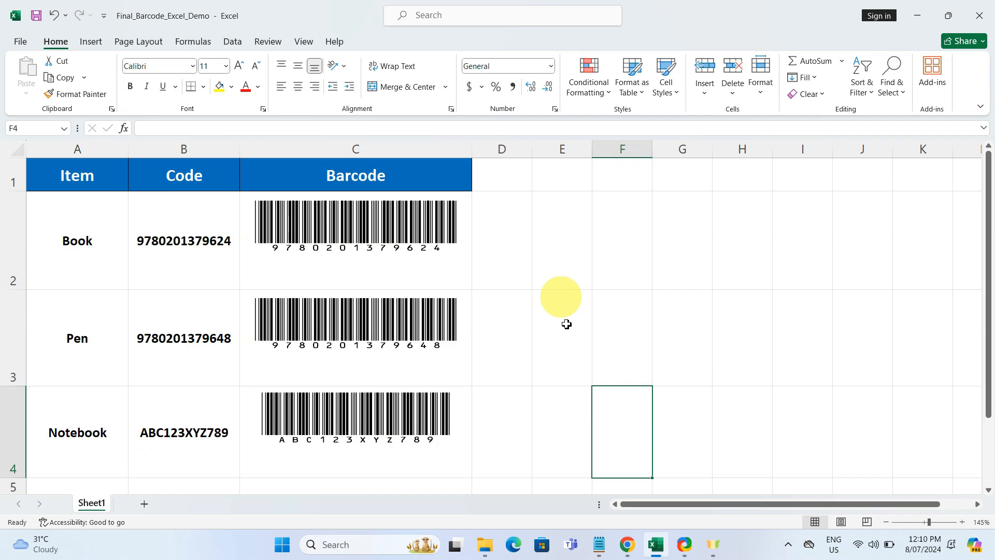
mouse_move(572, 340)
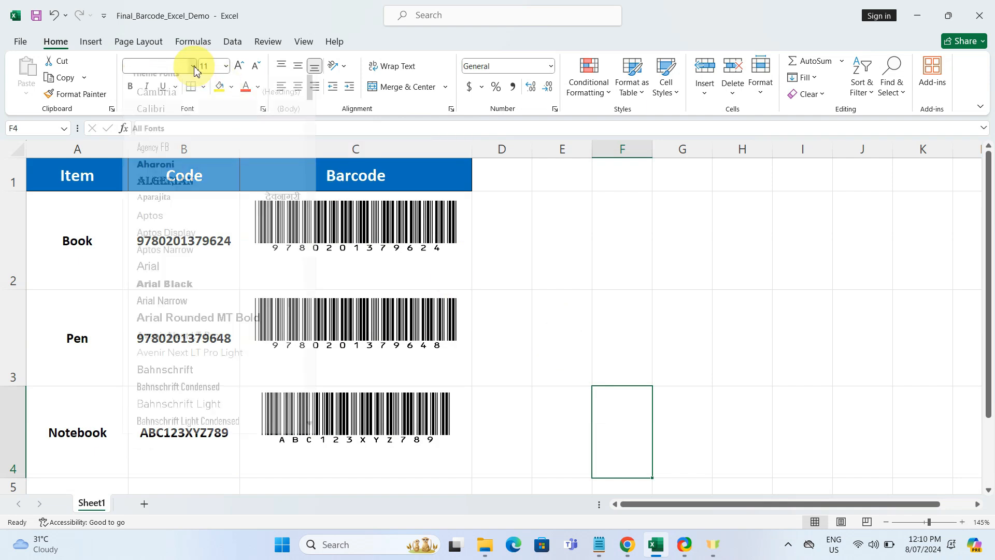
scroll(down, 3)
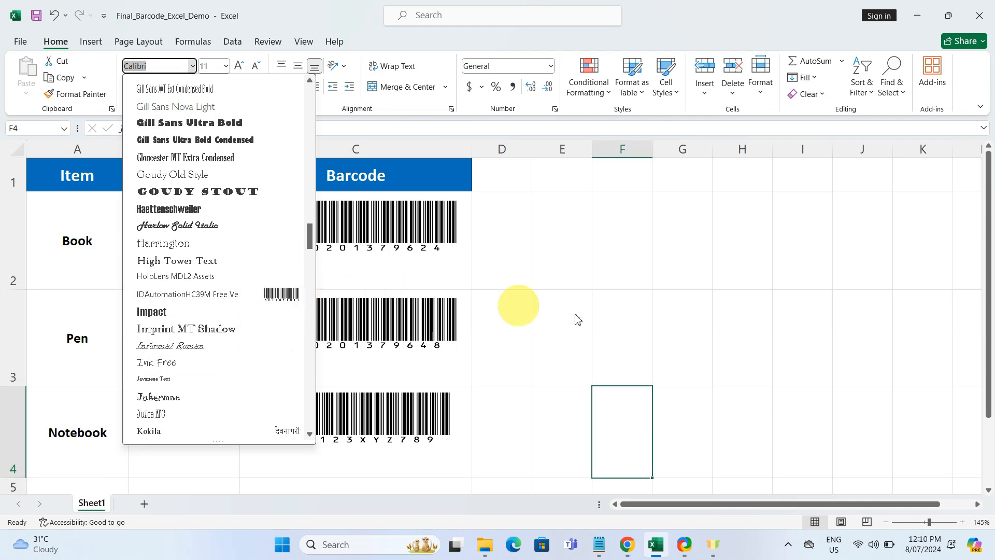
click(712, 544)
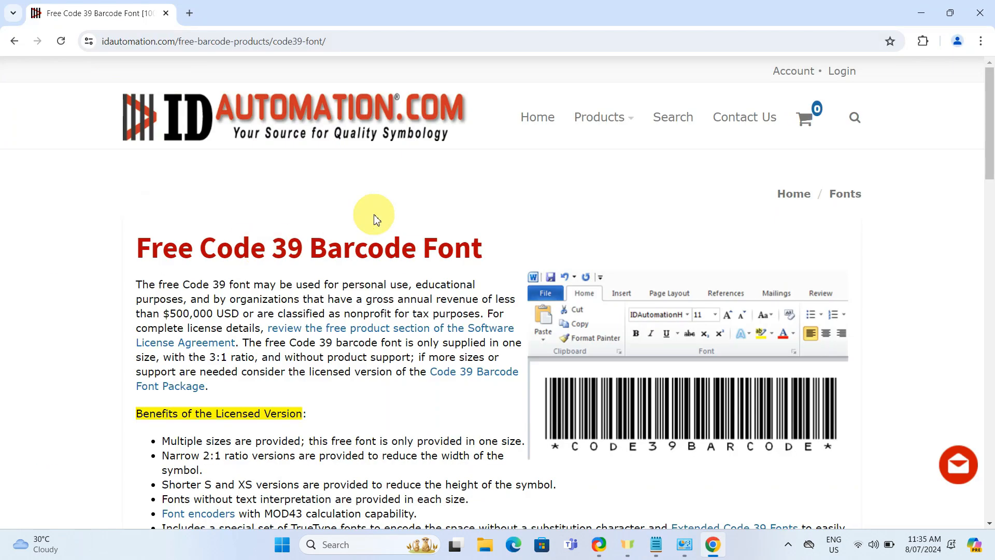
mouse_move(474, 101)
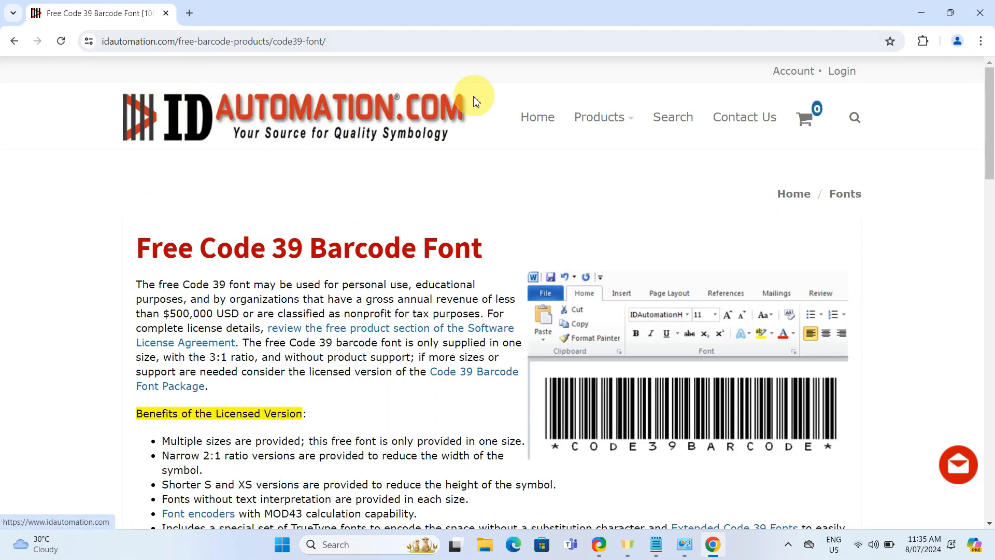
mouse_move(405, 211)
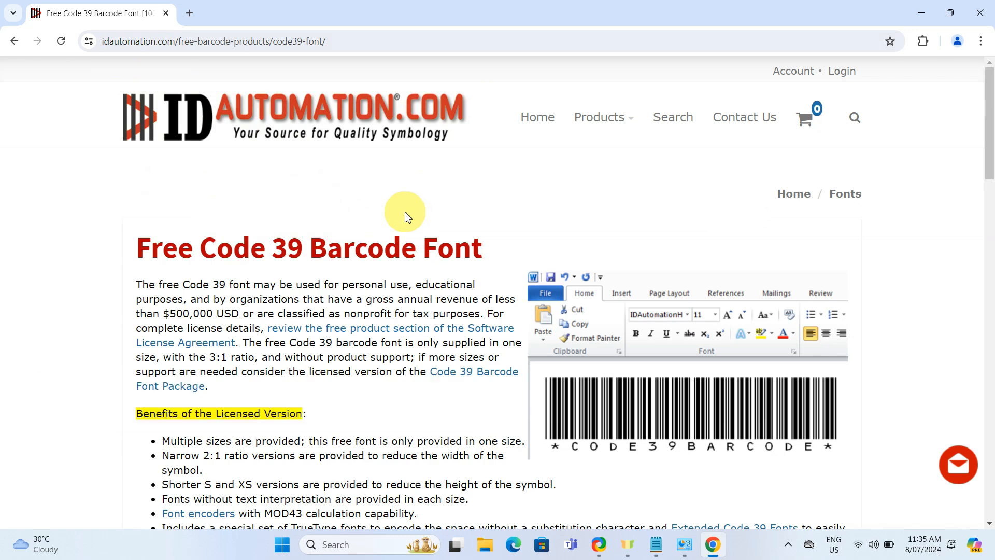
- Download IDAutomationCode39.zip from the Free Code 39 page and show it in the Downloads folder
scroll(down, 3)
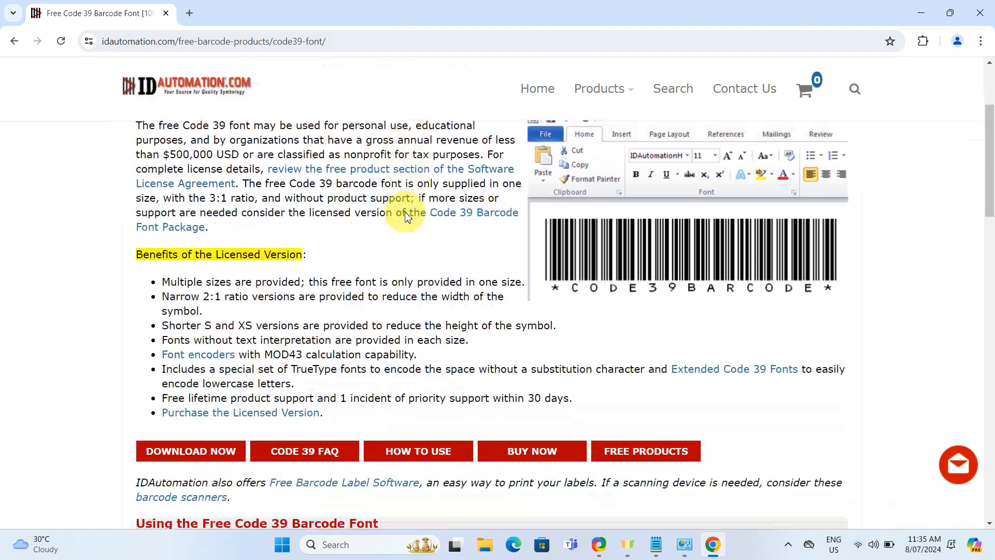
scroll(down, 3)
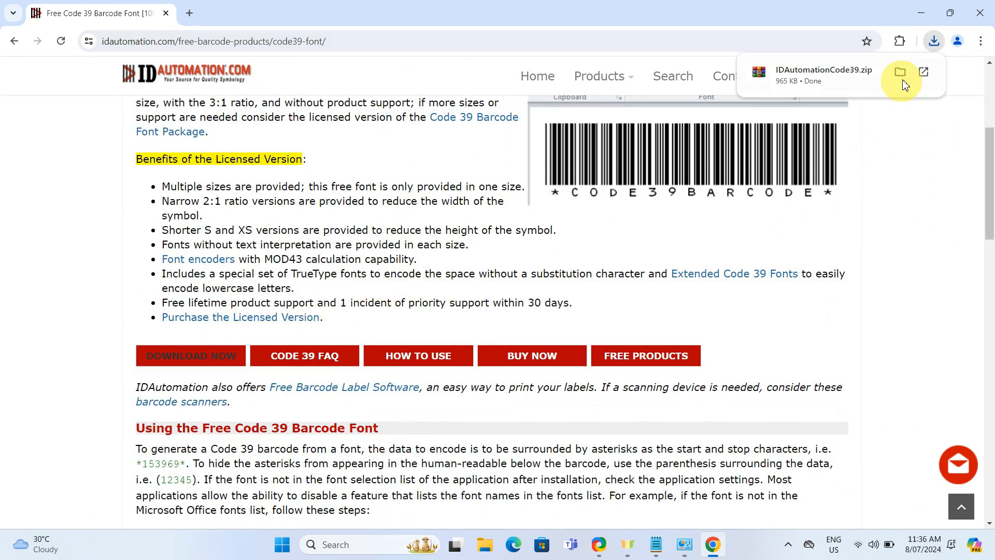
click(901, 71)
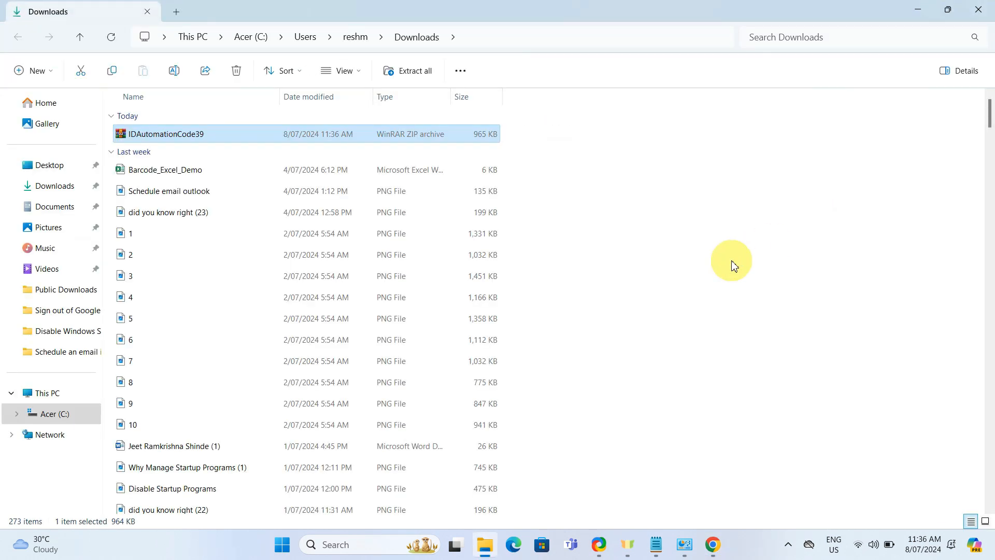
- Extract IDAutomationCode39.zip and open the IDAutomation.com Free Code 39 Font folder
right_click(166, 133)
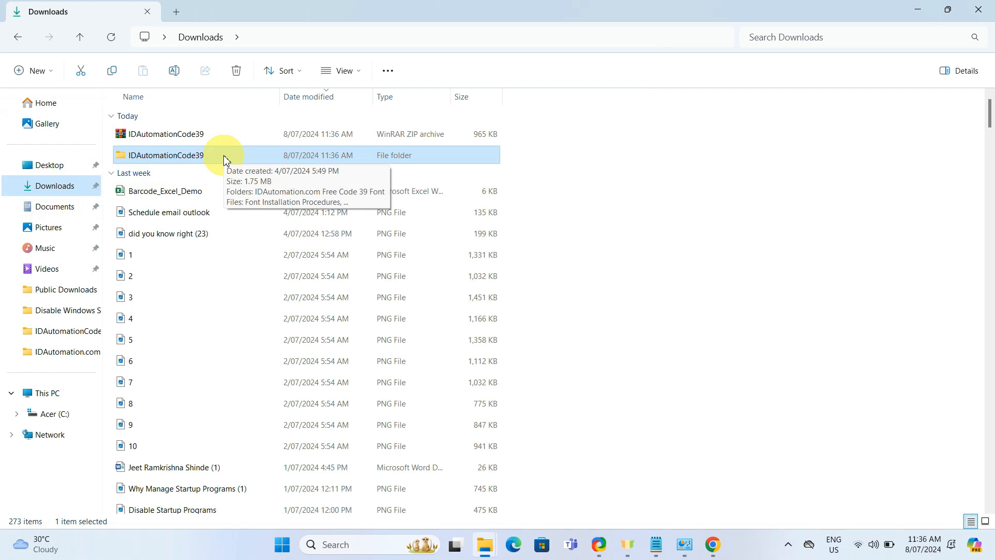
double_click(166, 154)
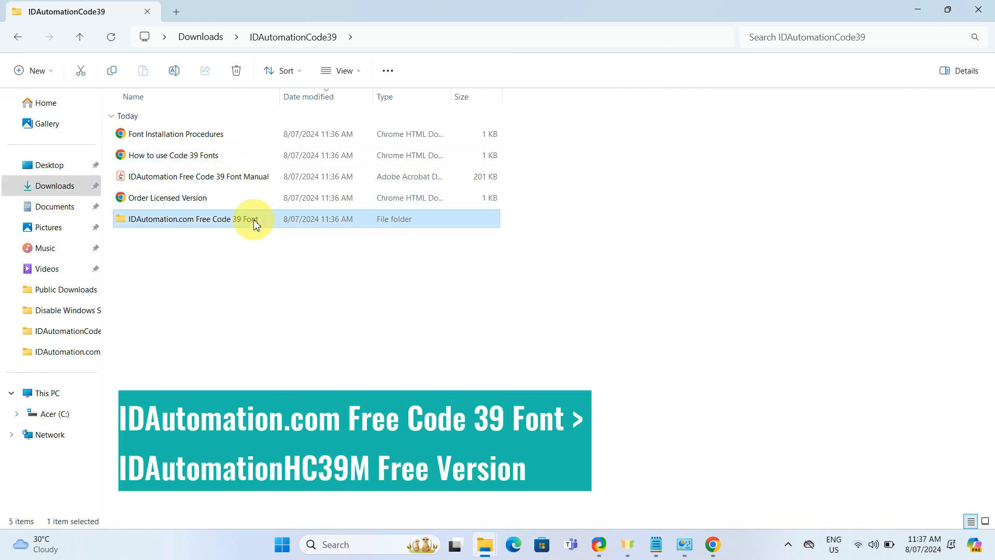
double_click(186, 219)
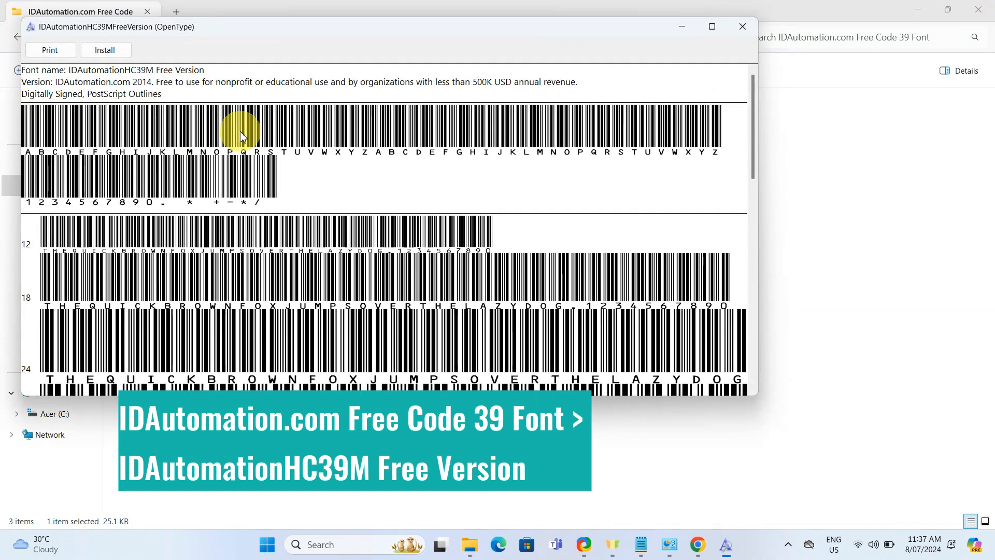
- Install the IDAutomationHC39M Free Version font from its preview window
click(106, 50)
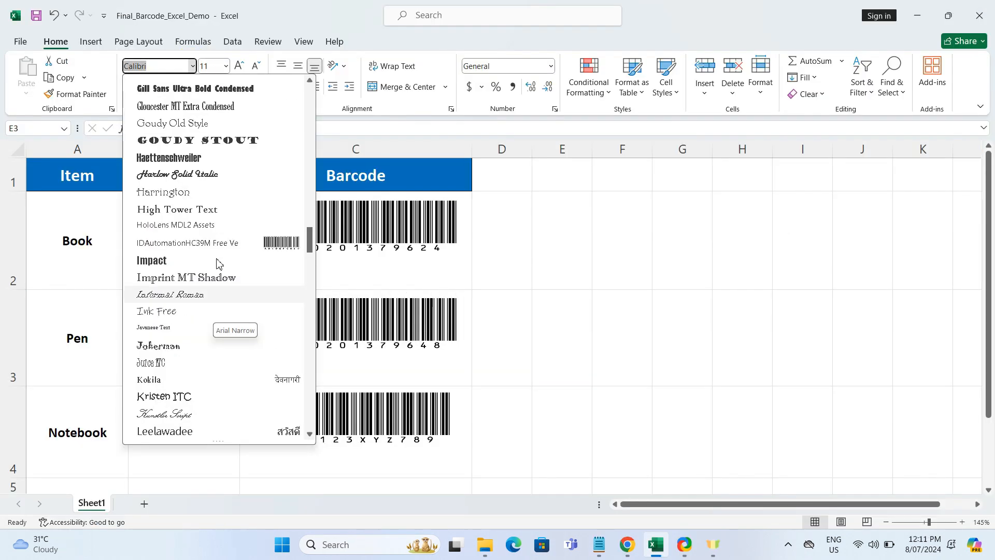
mouse_move(218, 247)
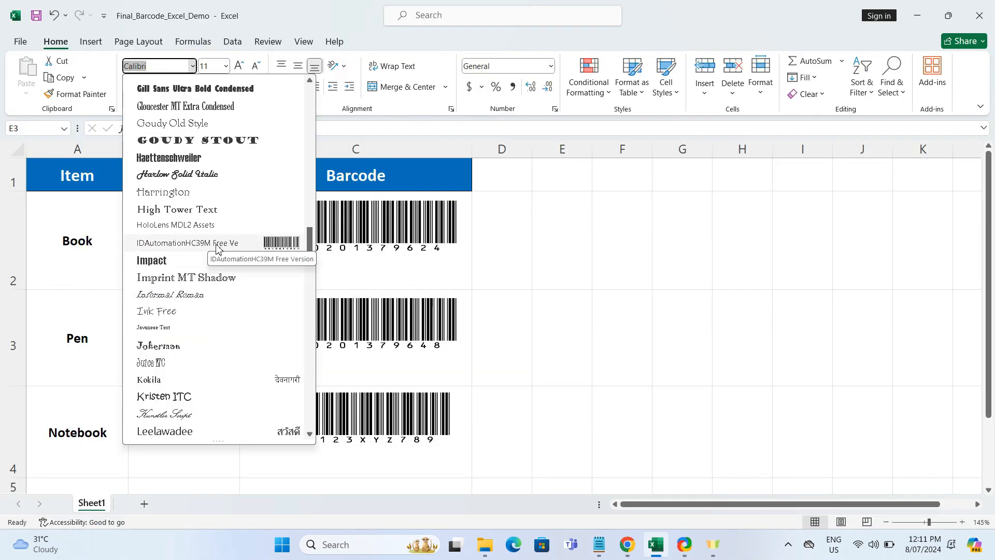